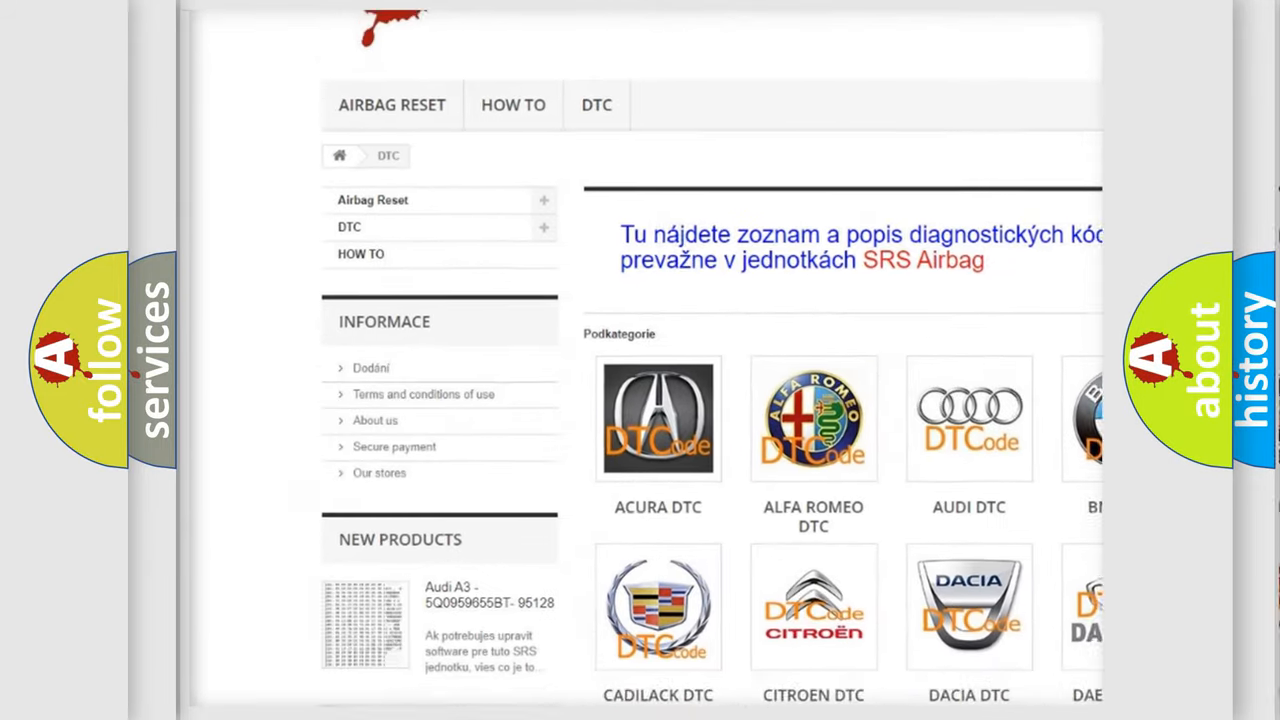
pyautogui.scroll(-3)
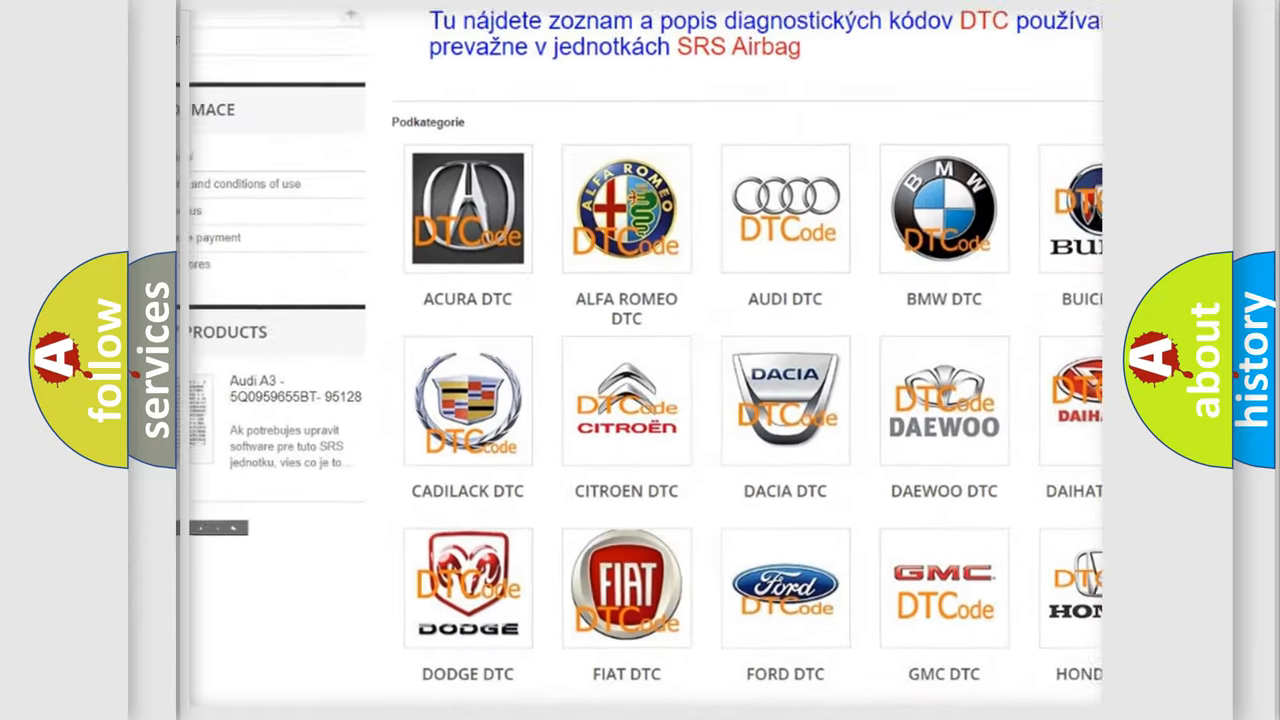